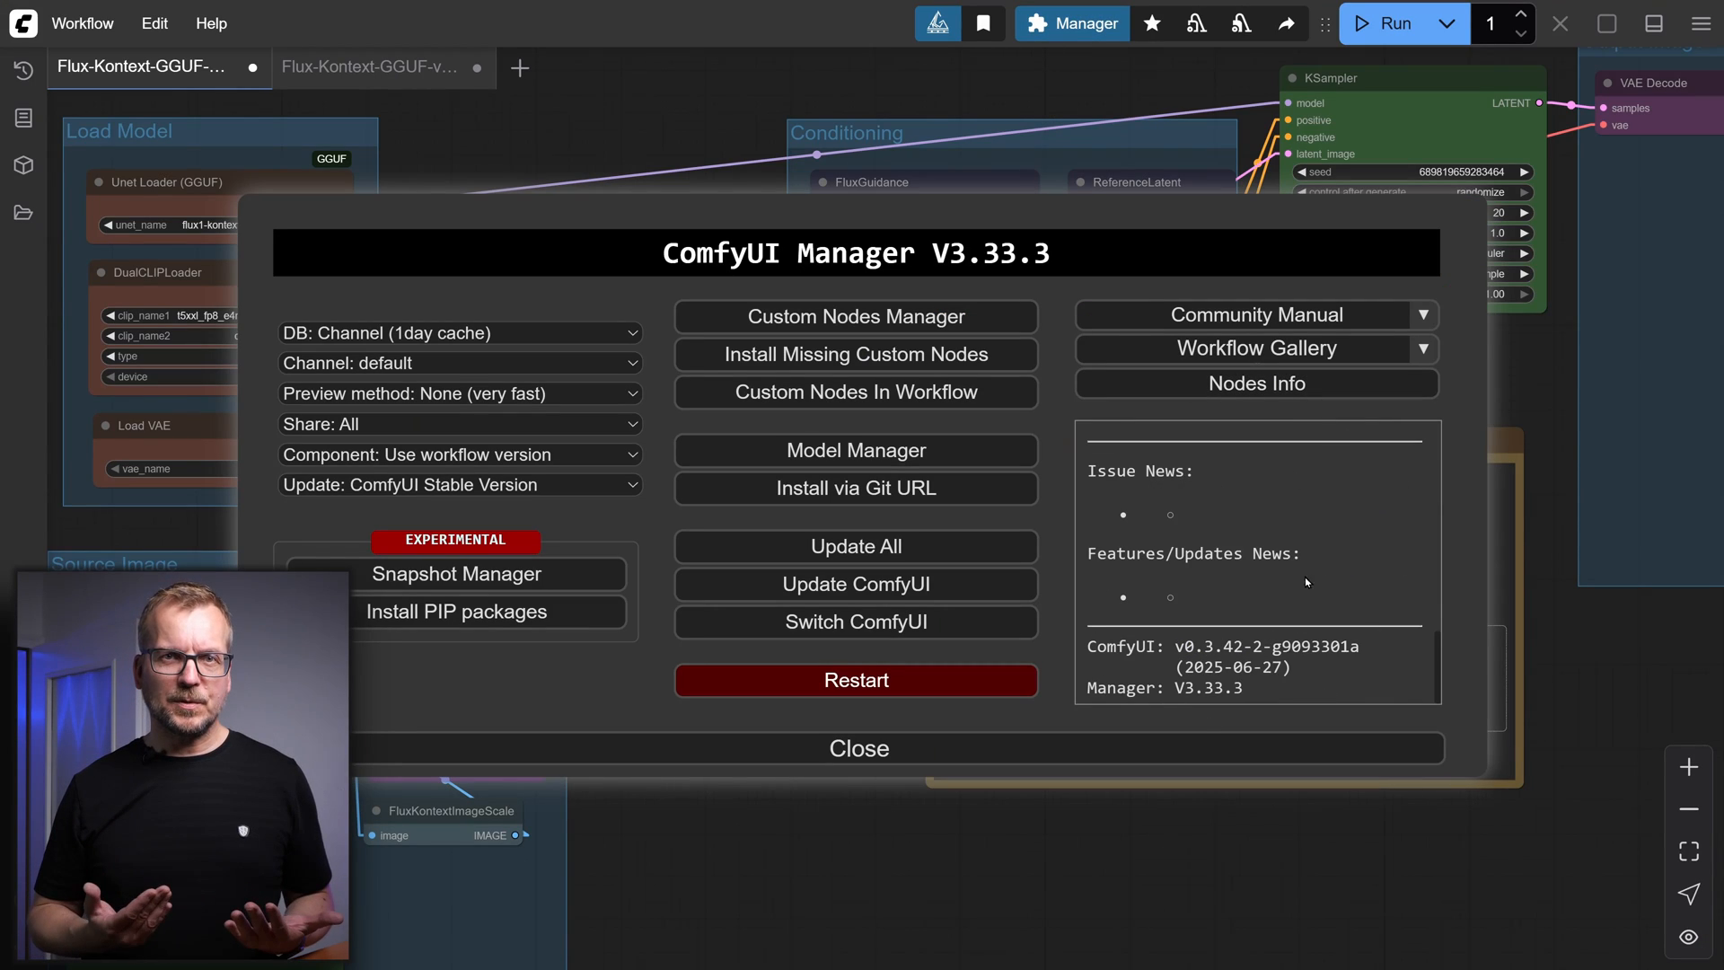
{"action": "mouse_move", "coordinate": [1349, 686]}
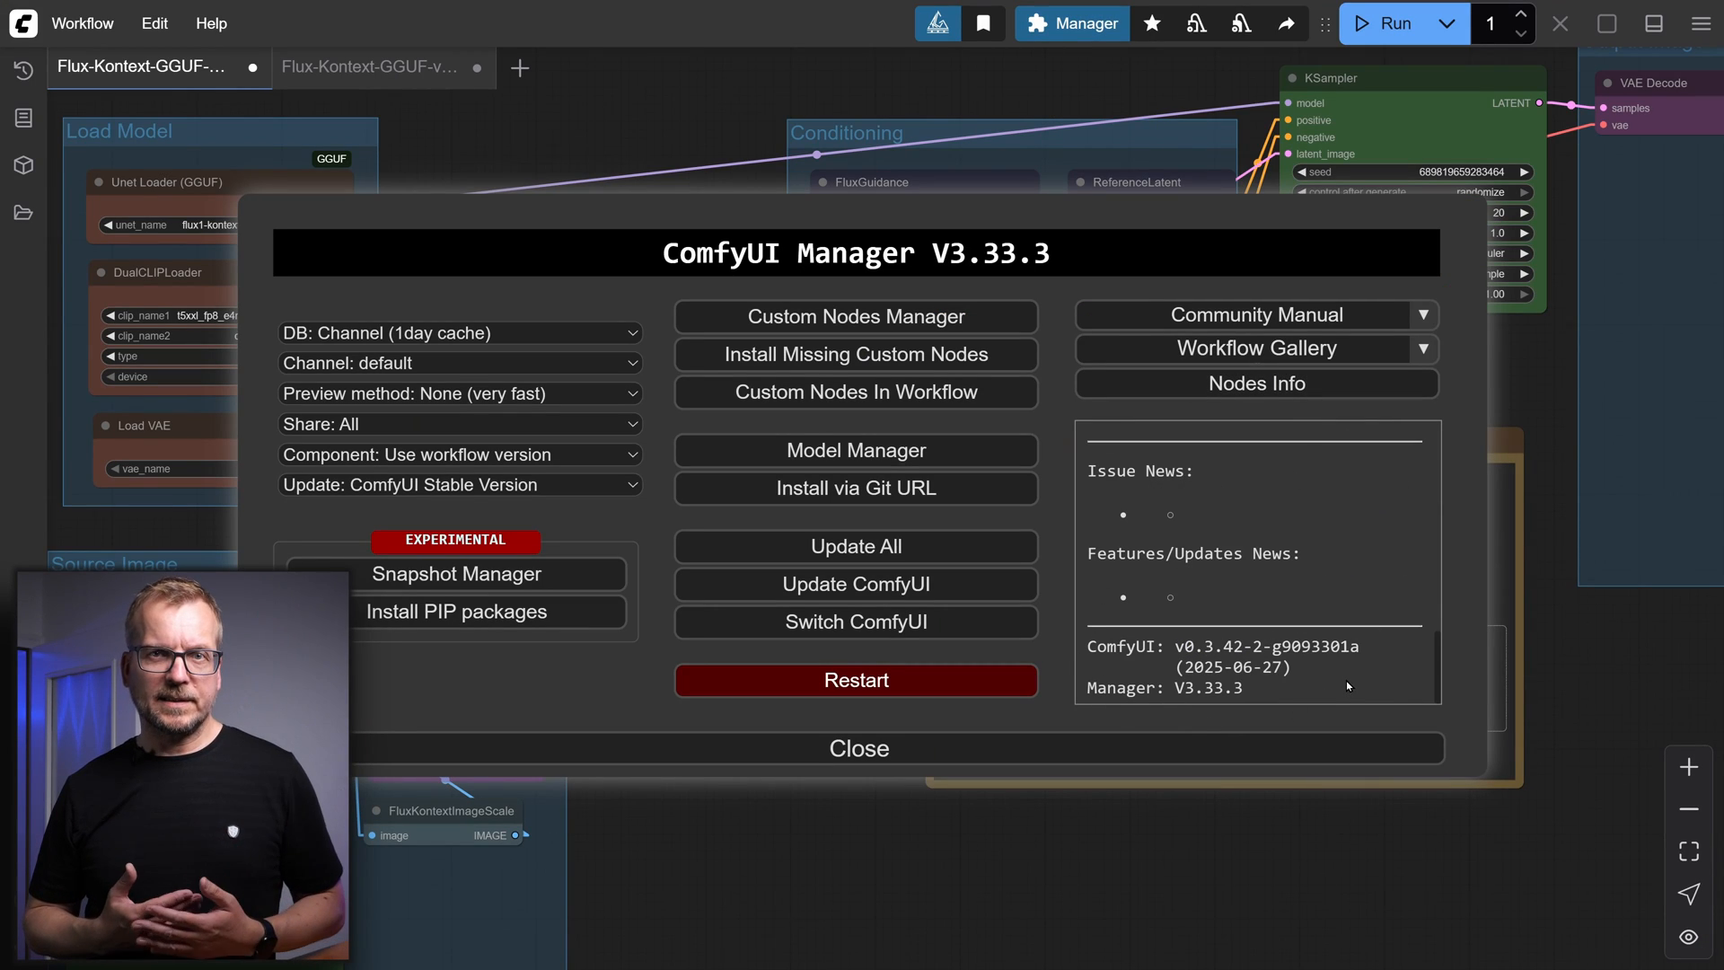
Step: Close the ComfyUI Manager dialog to reveal the loaded Flux Kontext GGUF workflow
{"action": "left_click", "coordinate": [858, 747]}
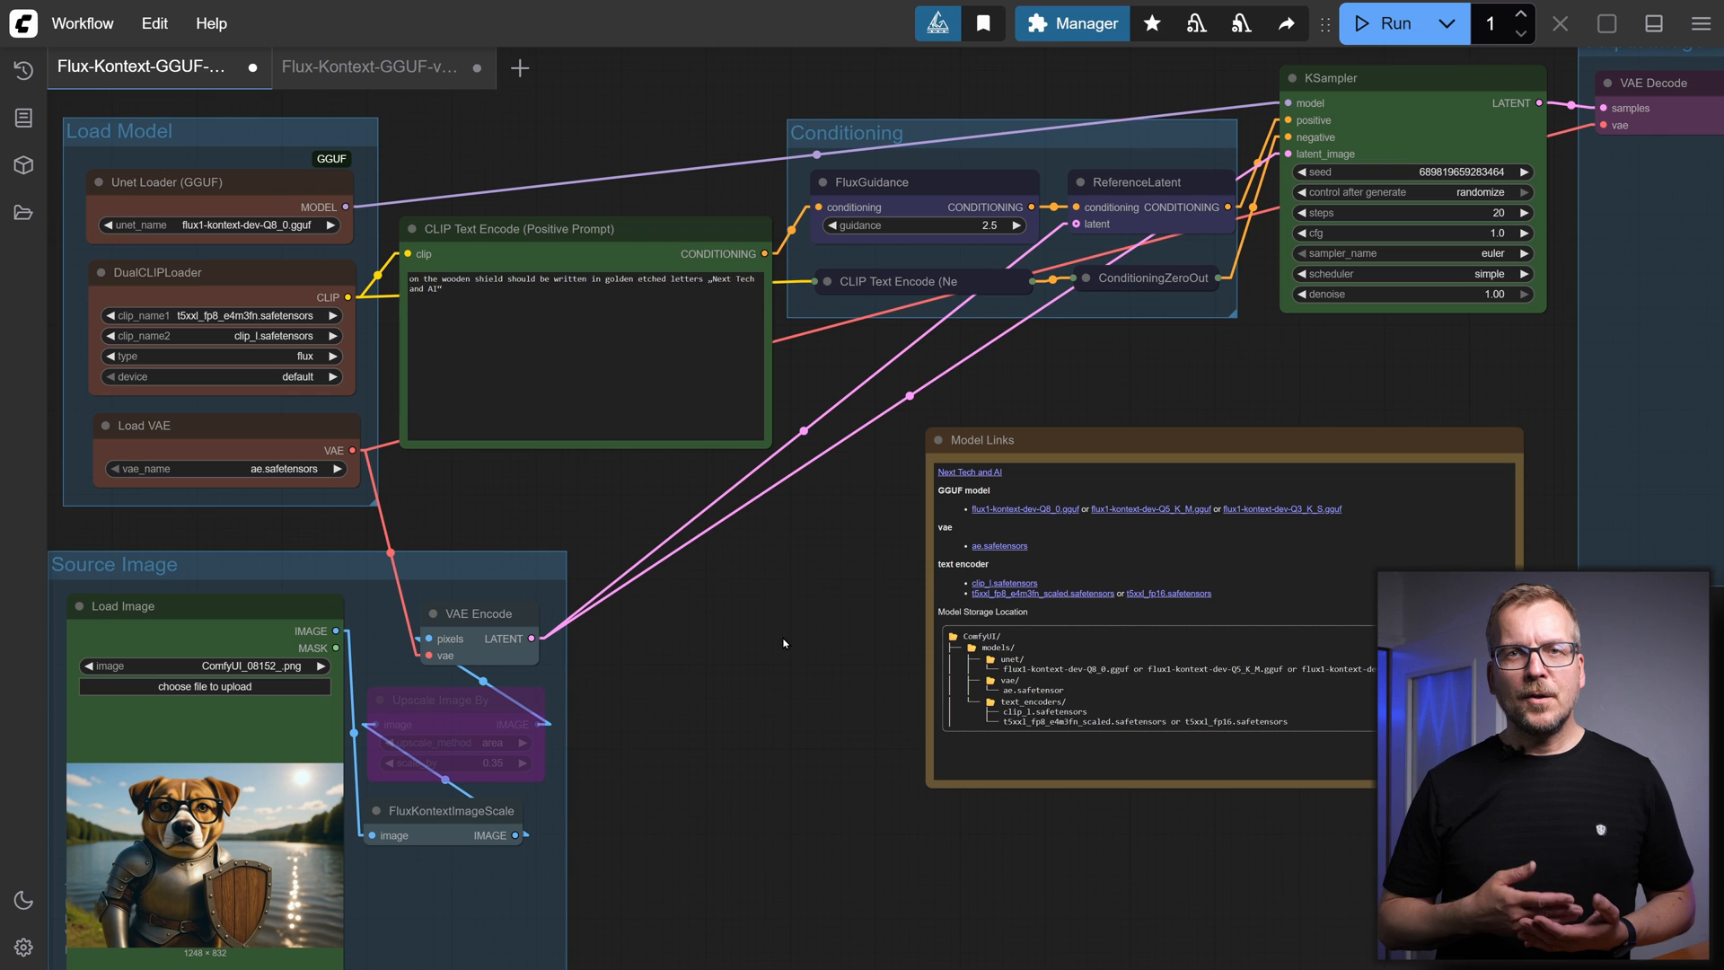
{"action": "mouse_move", "coordinate": [451, 189]}
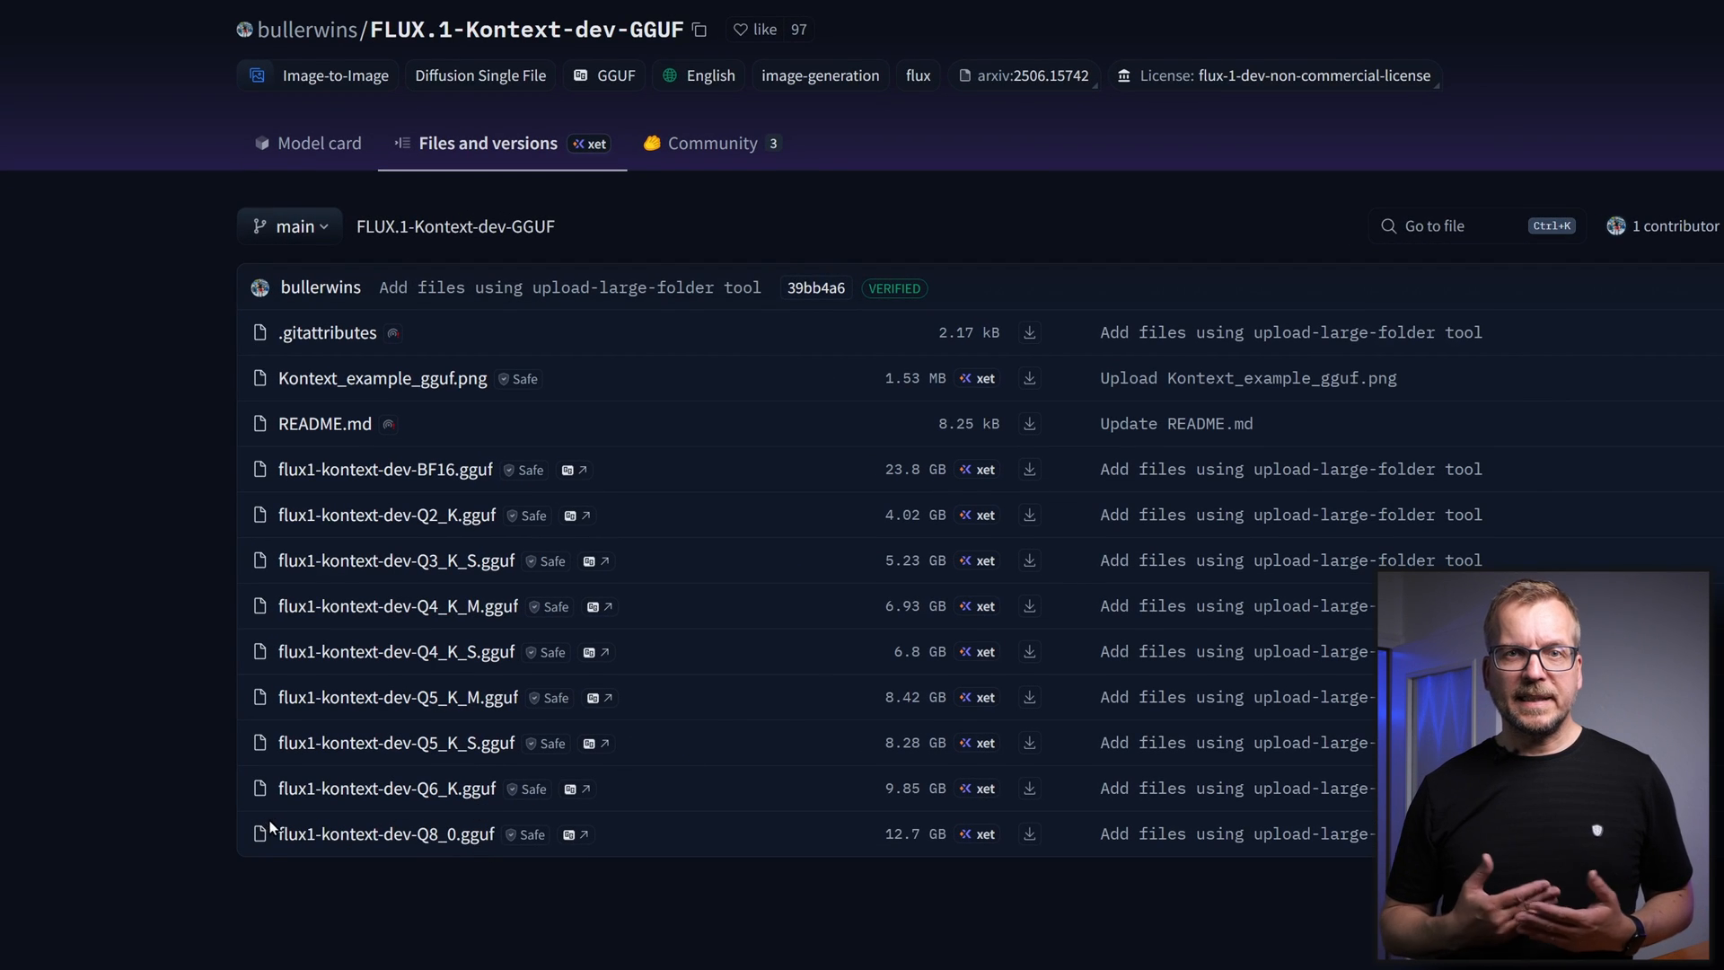
{"action": "mouse_move", "coordinate": [917, 833]}
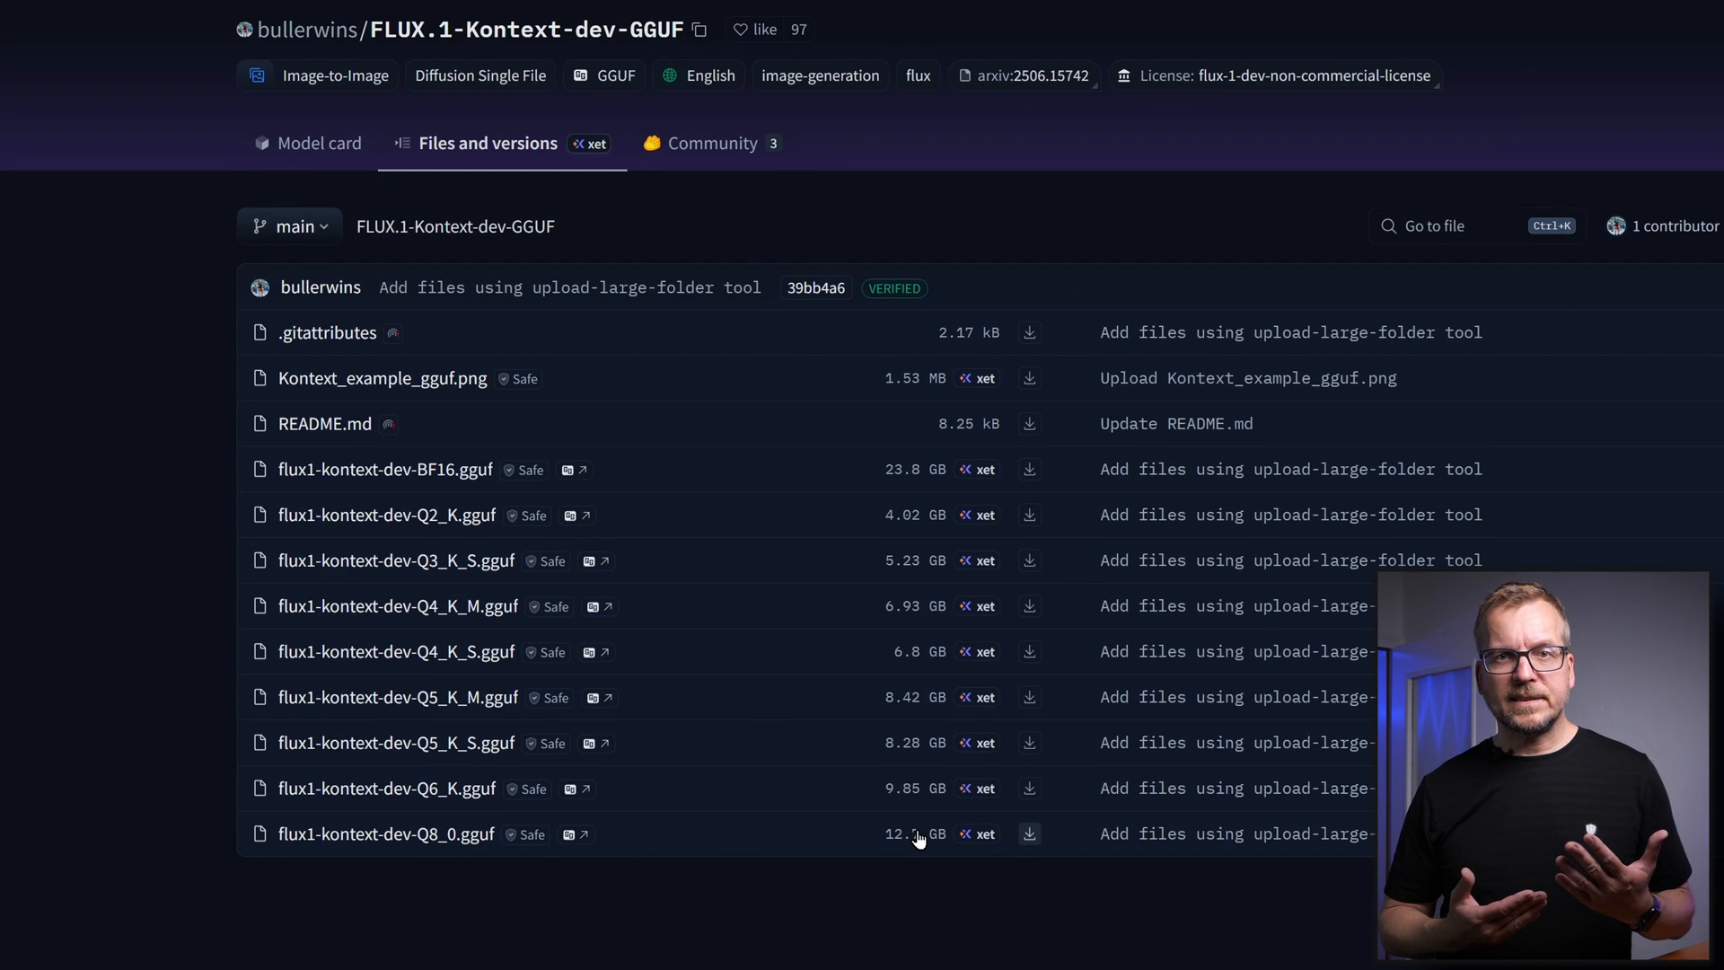
{"action": "mouse_move", "coordinate": [846, 492]}
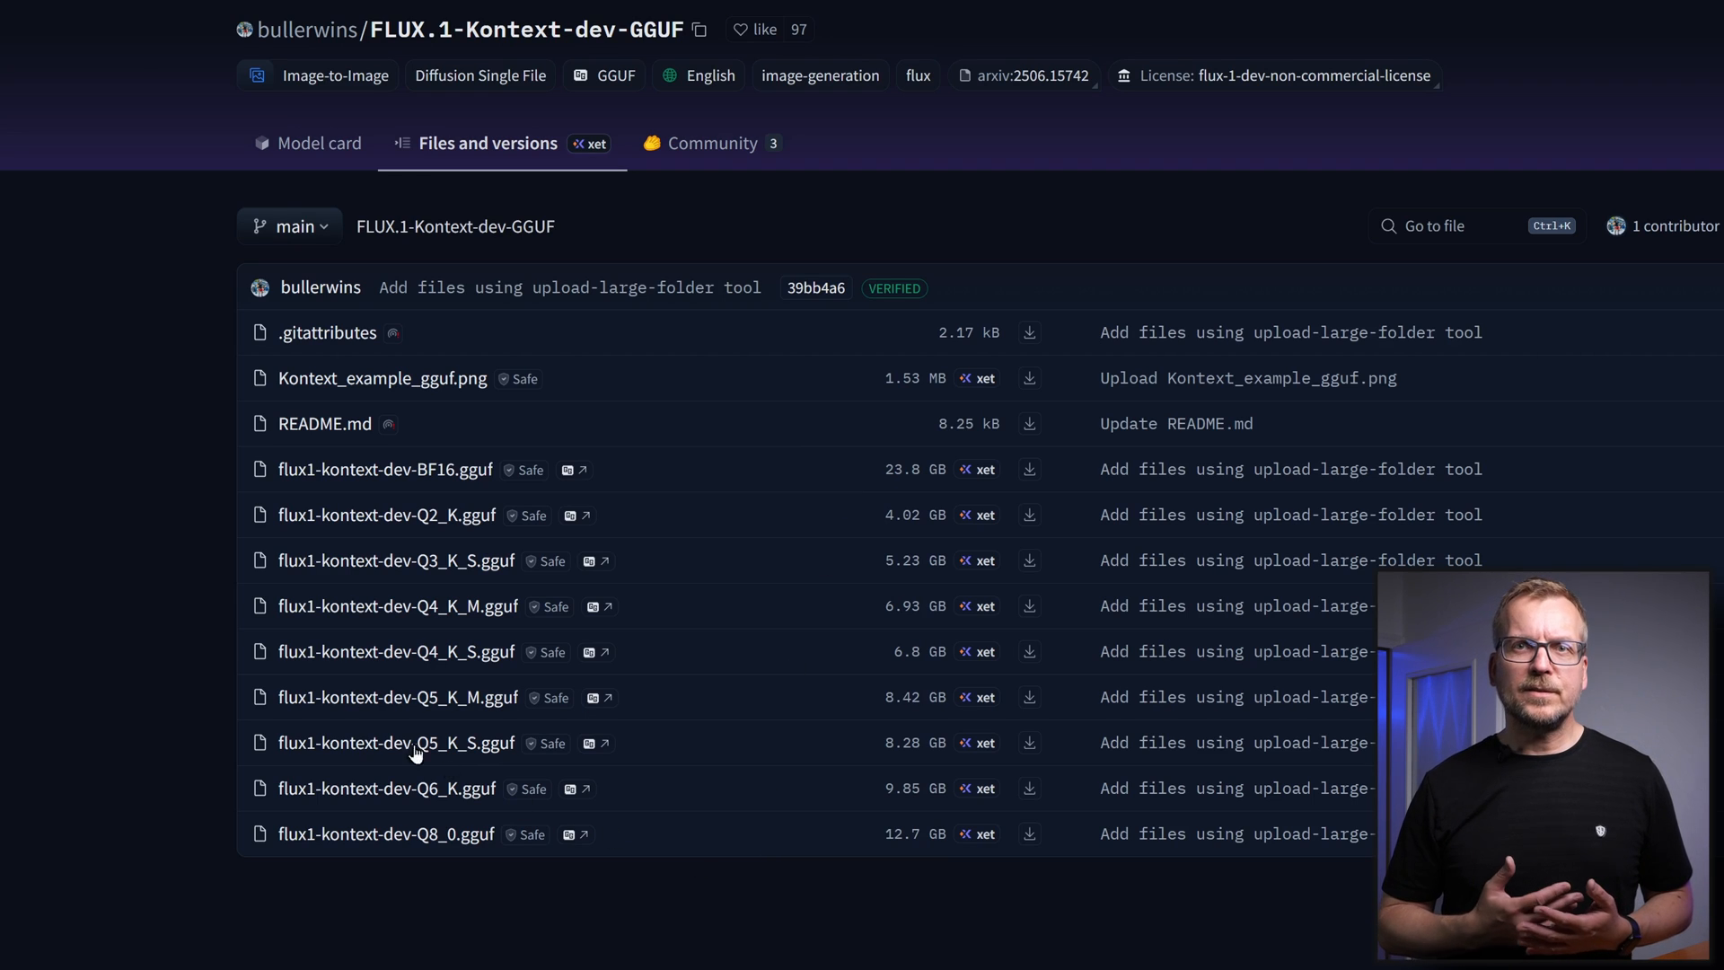
{"action": "mouse_move", "coordinate": [397, 696]}
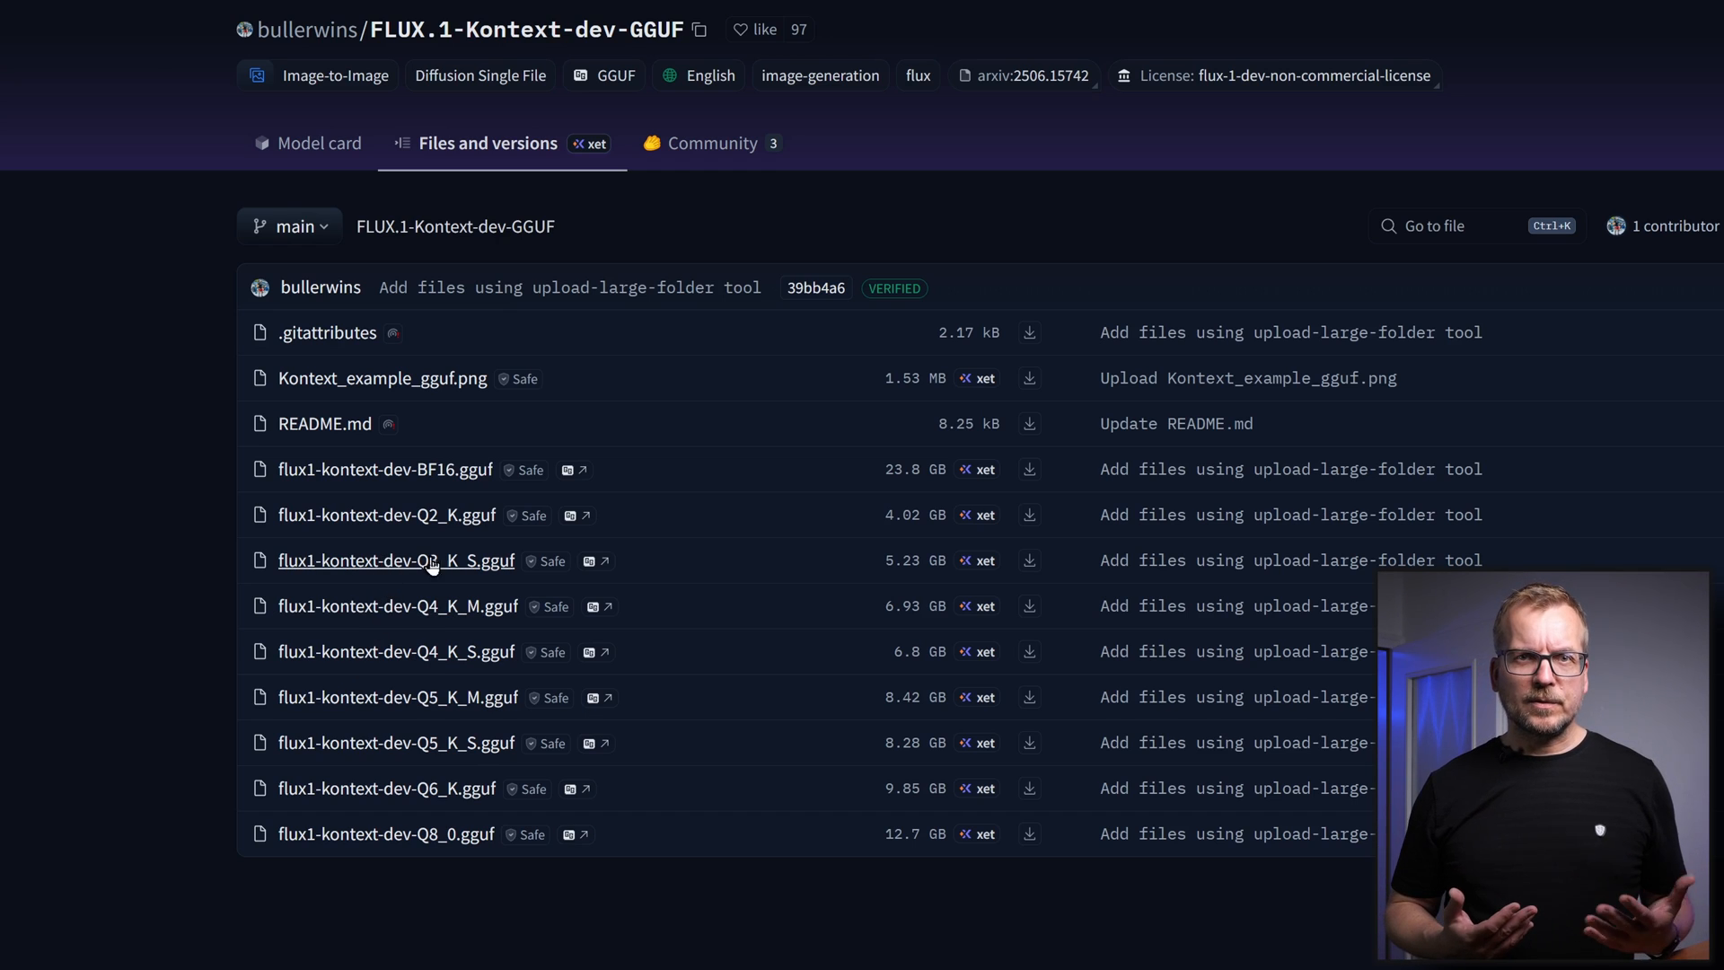
{"action": "mouse_move", "coordinate": [886, 571]}
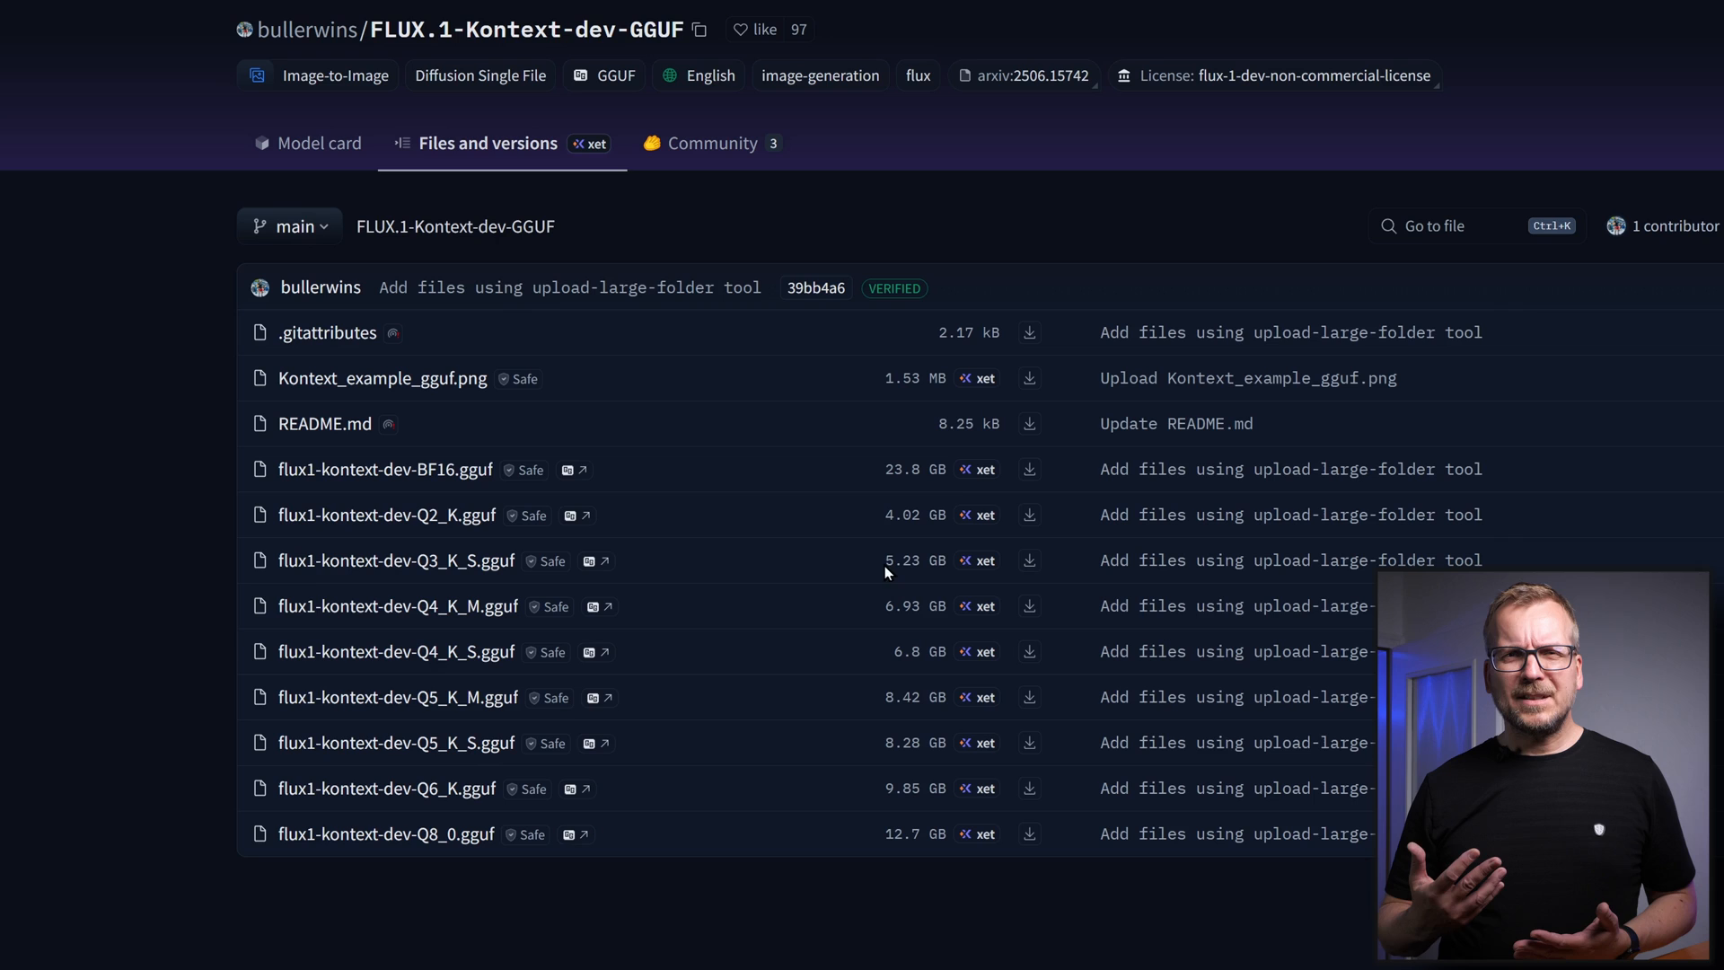
{"action": "mouse_move", "coordinate": [428, 469]}
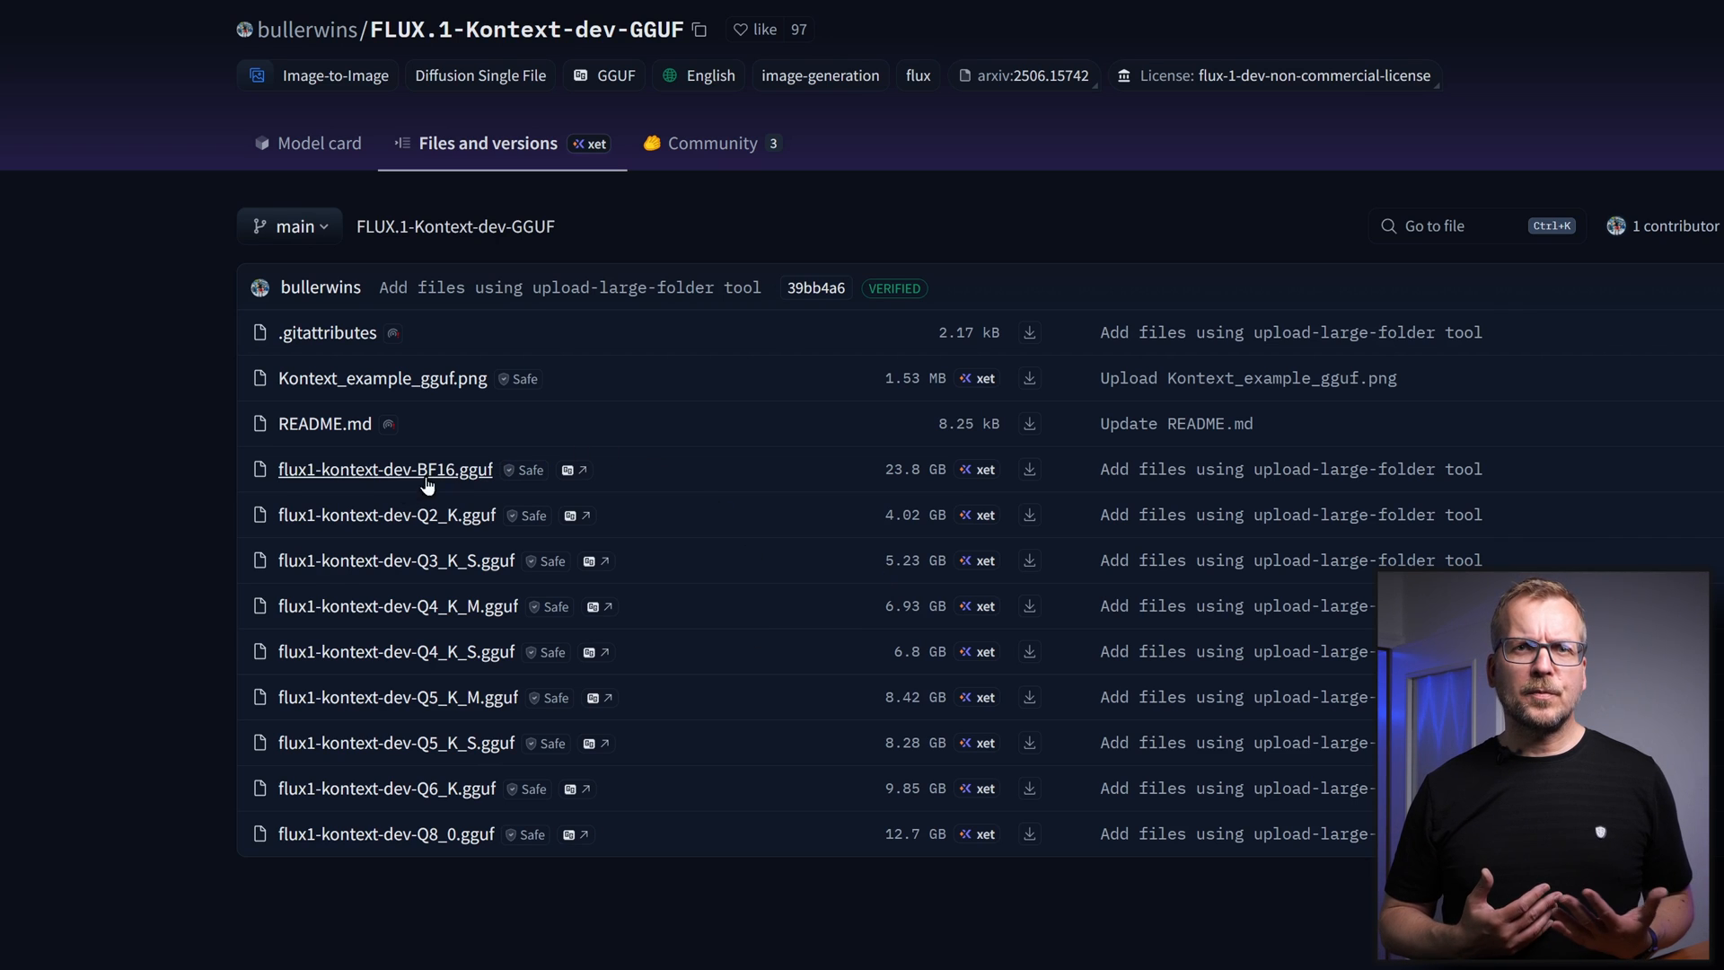
{"action": "mouse_move", "coordinate": [610, 514]}
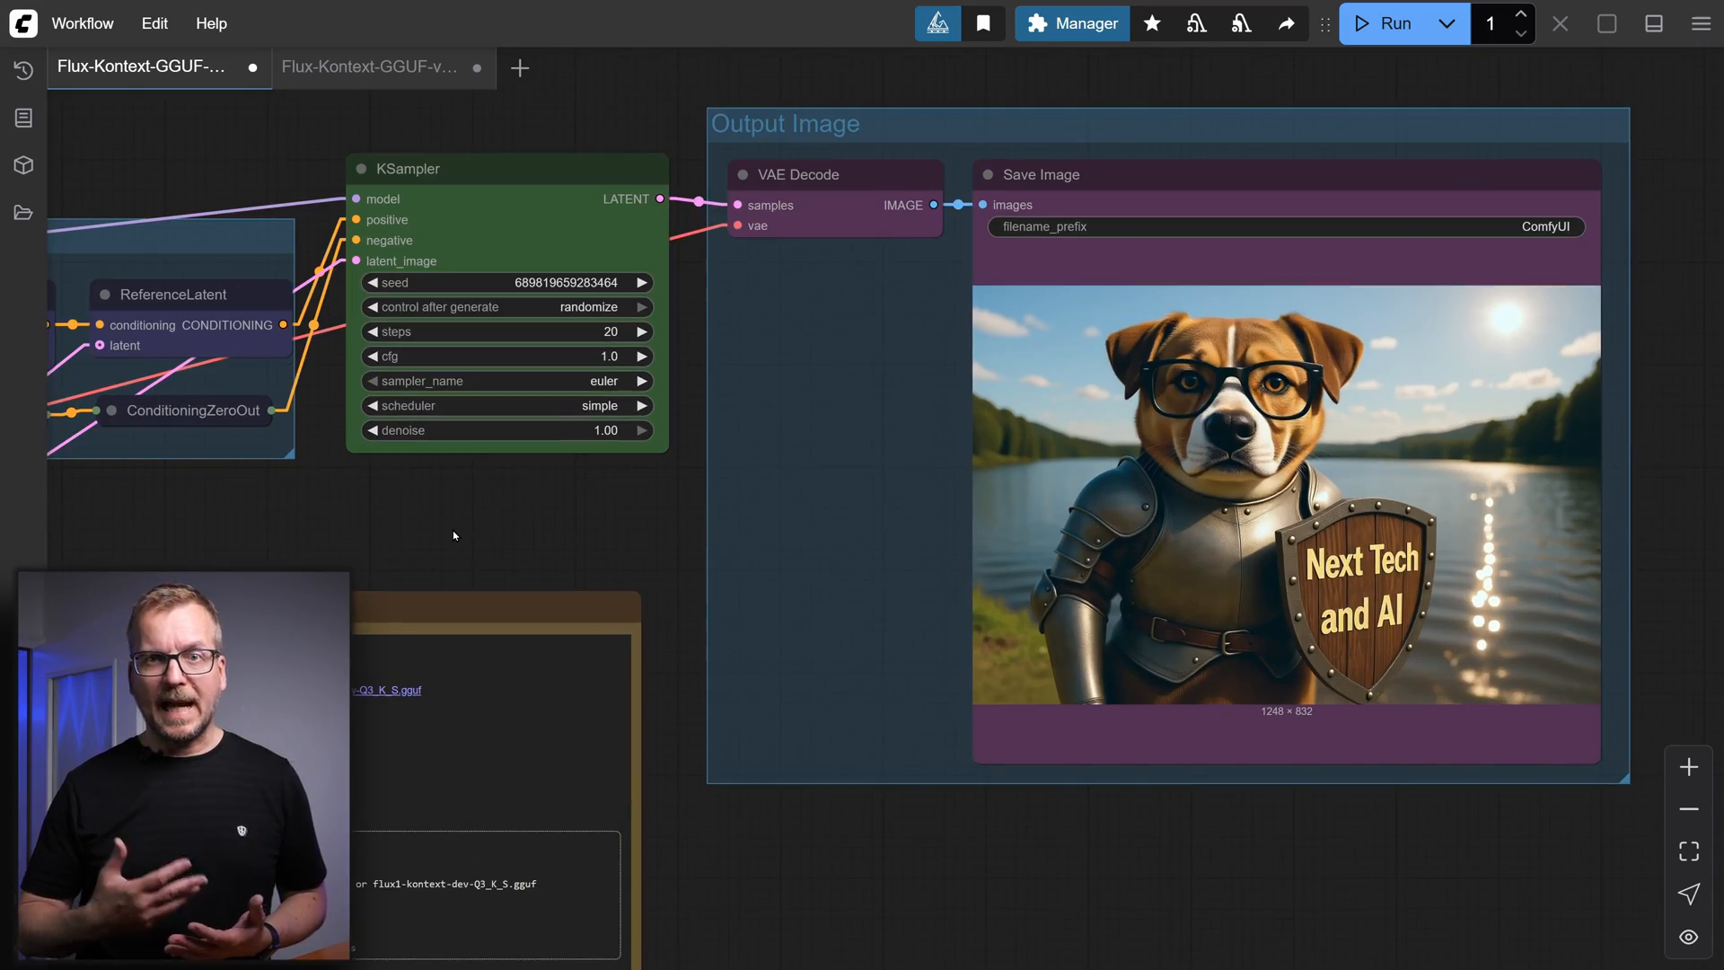
Step: Switch to the second workflow tab with the dragons and female knight source images
{"action": "left_click", "coordinate": [372, 66]}
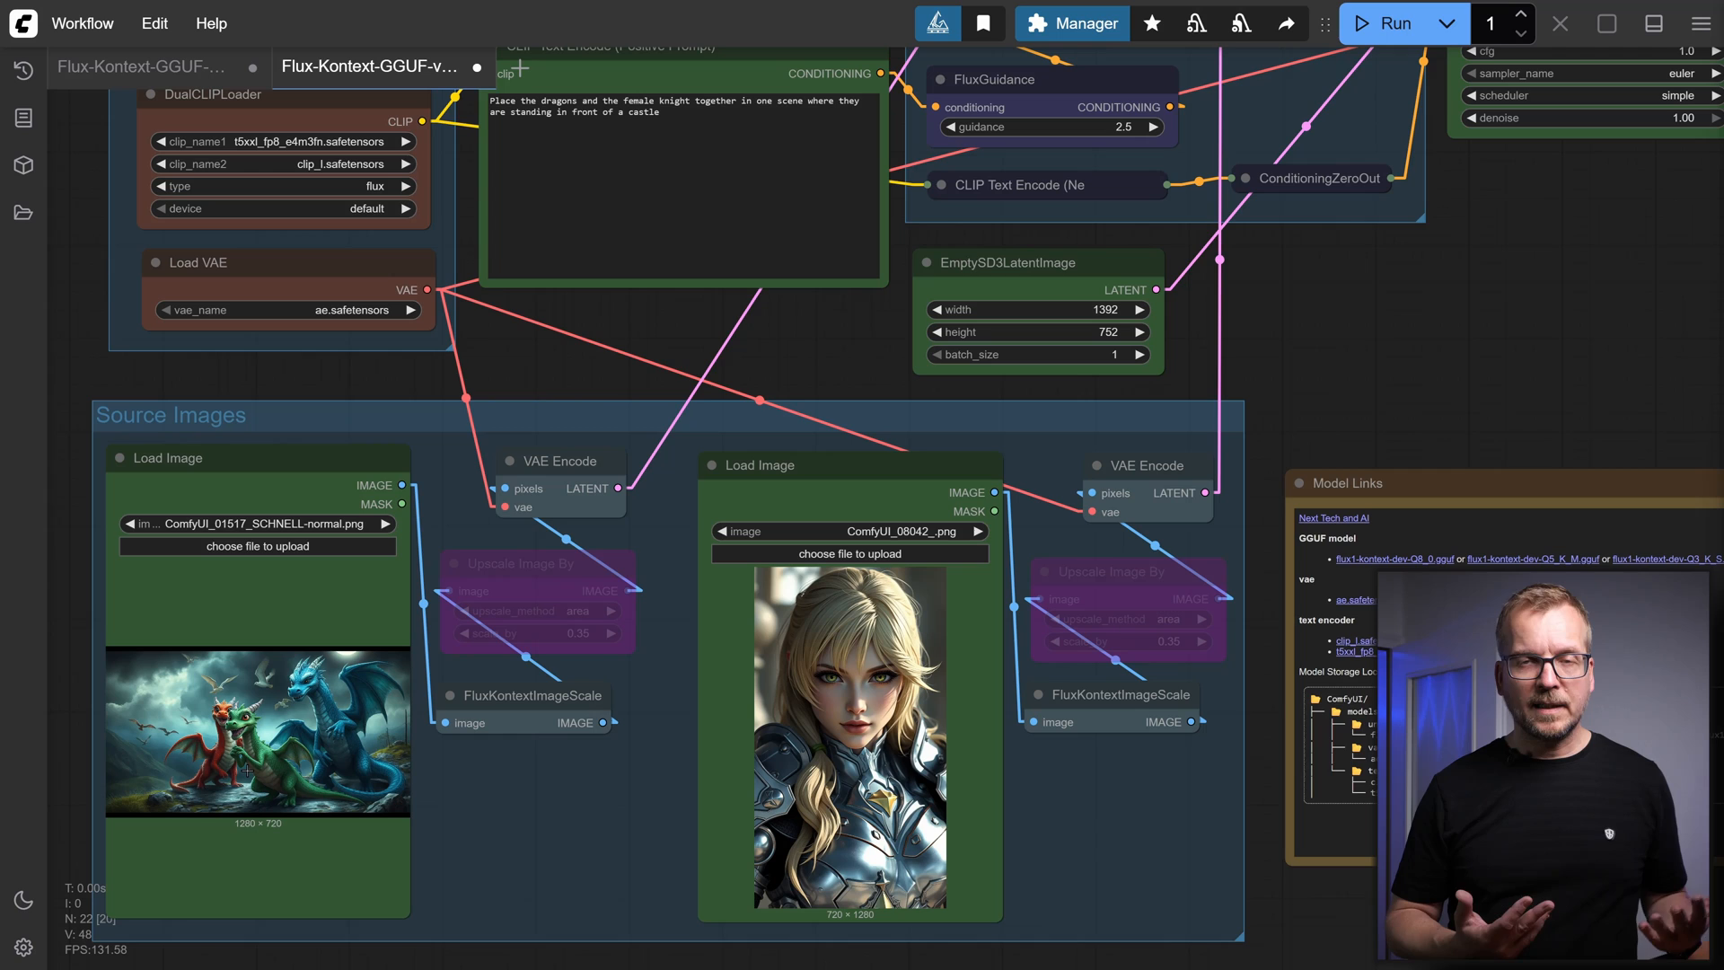
{"action": "mouse_move", "coordinate": [616, 830]}
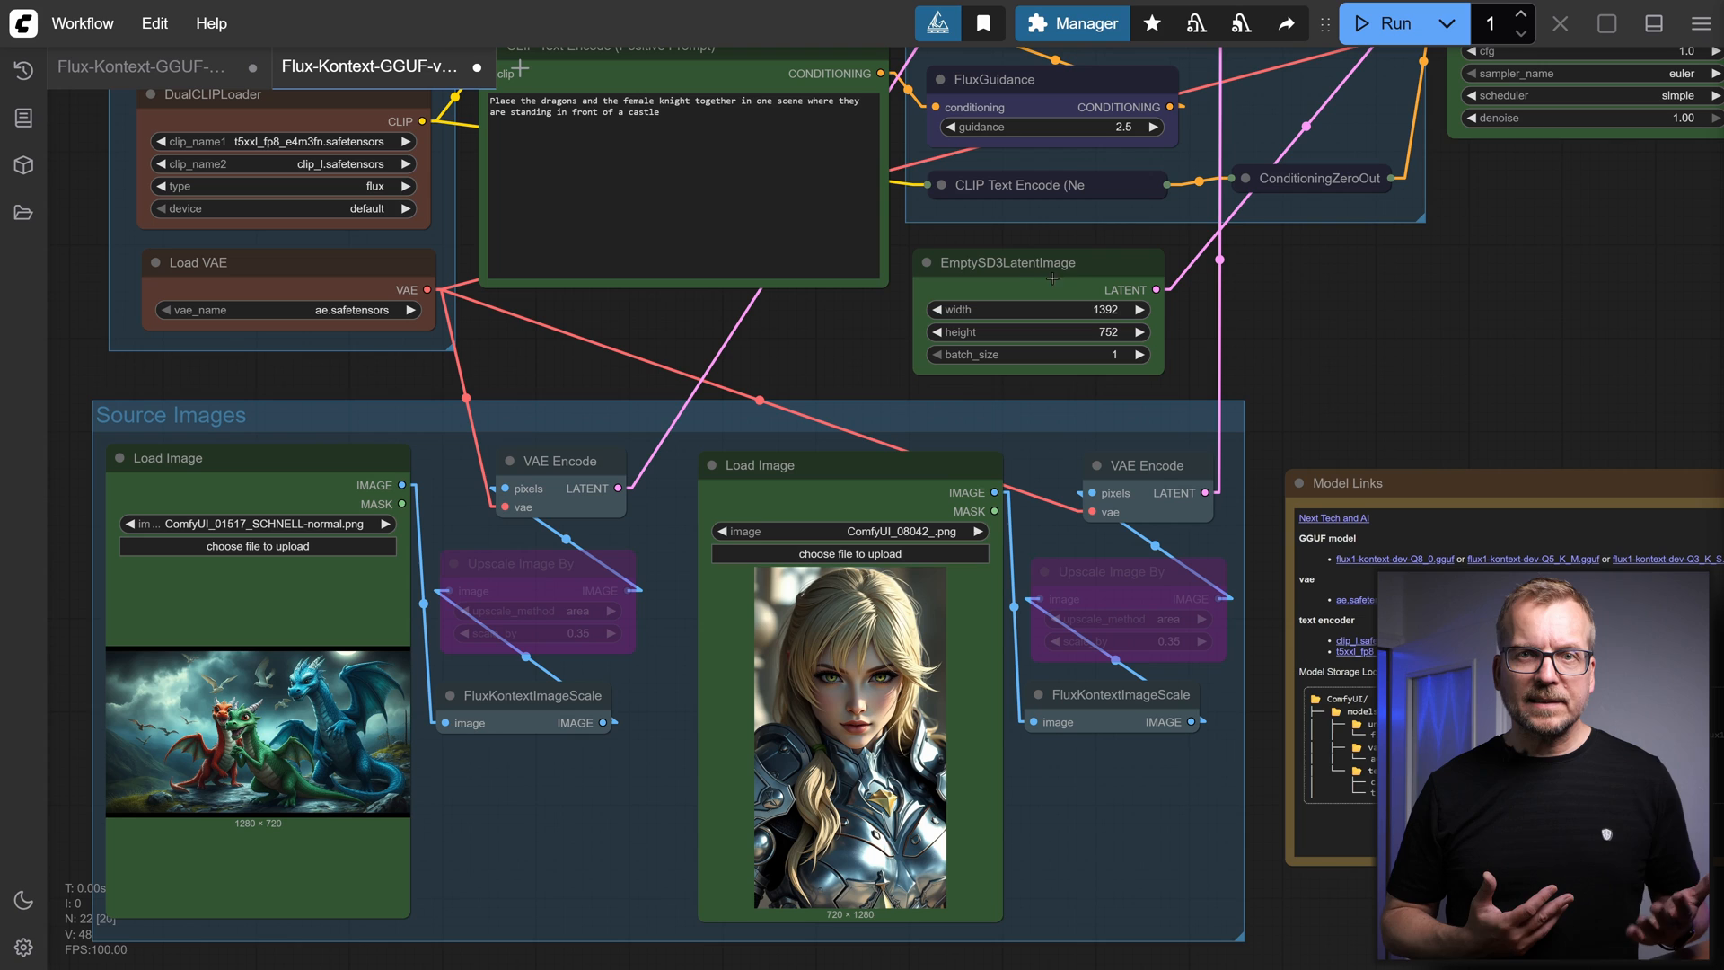
{"action": "mouse_move", "coordinate": [1202, 374]}
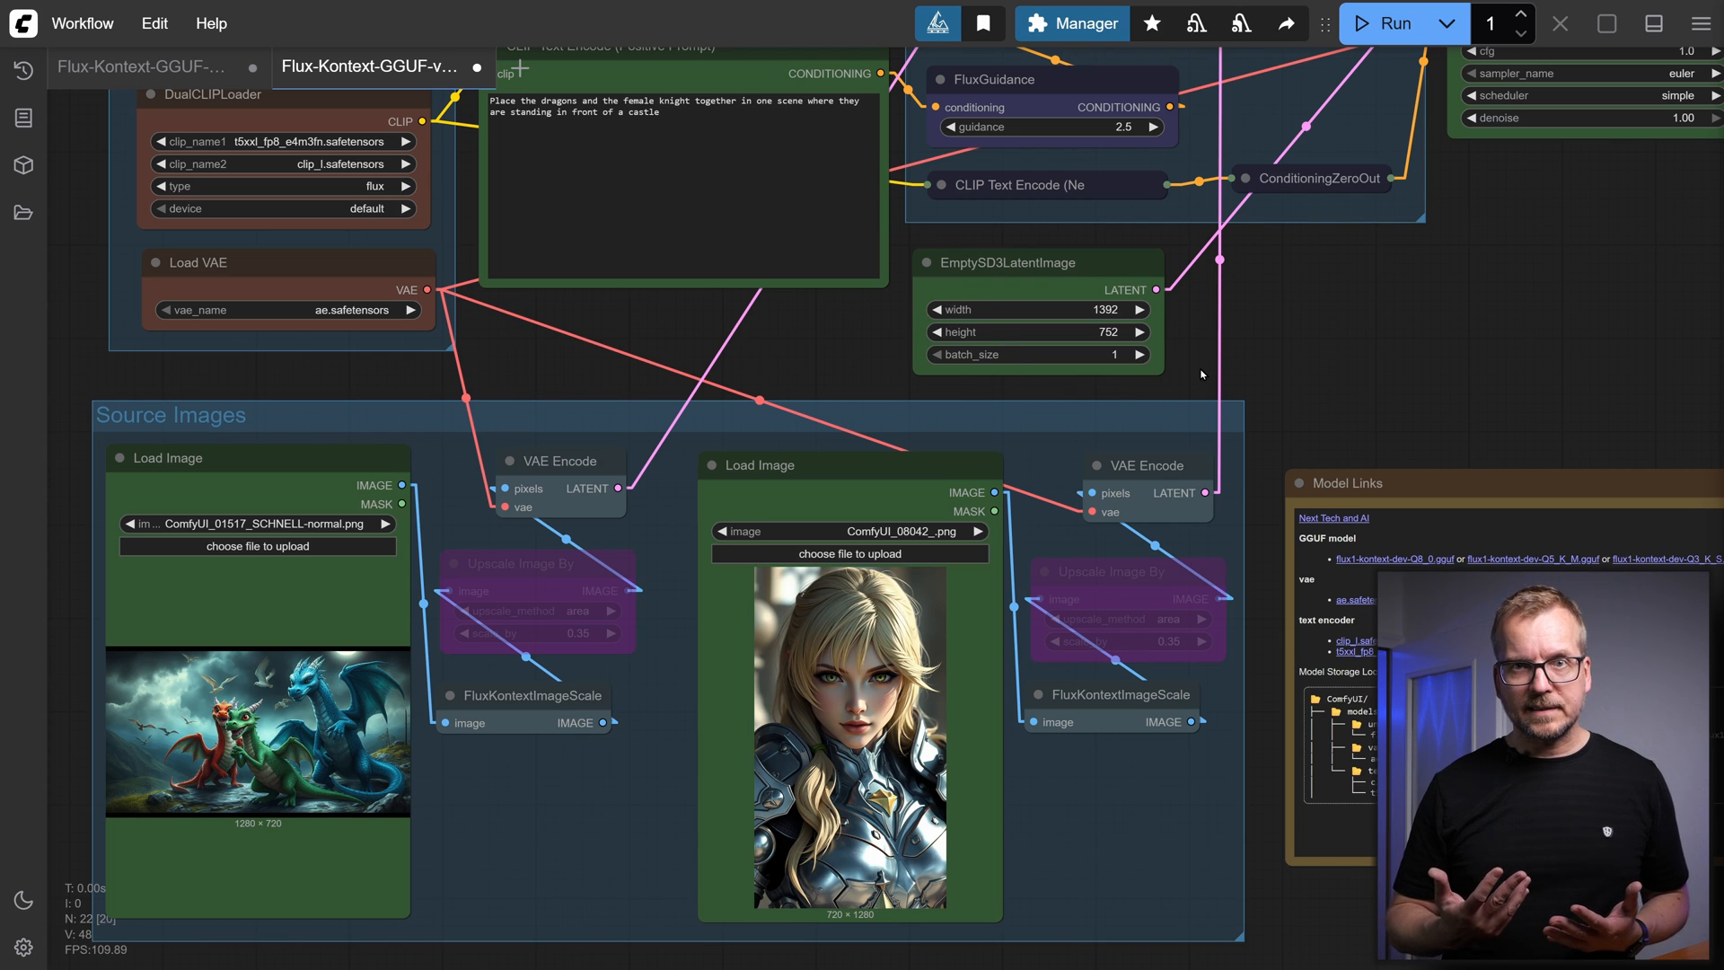
{"action": "mouse_move", "coordinate": [835, 366]}
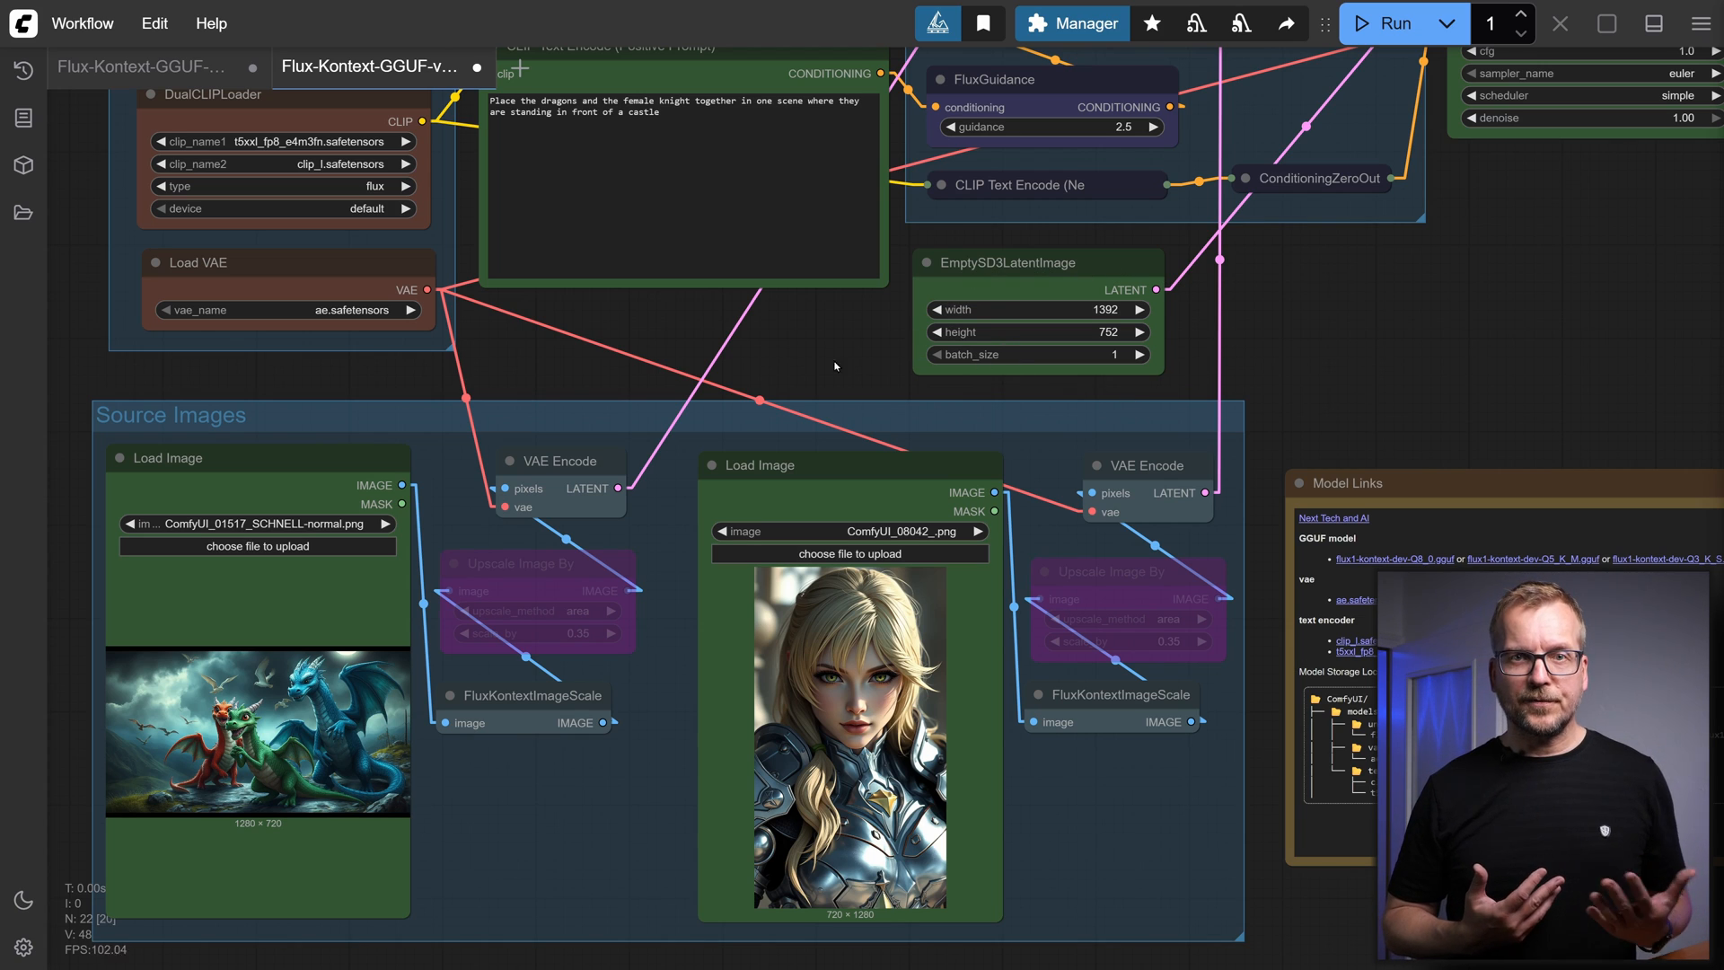